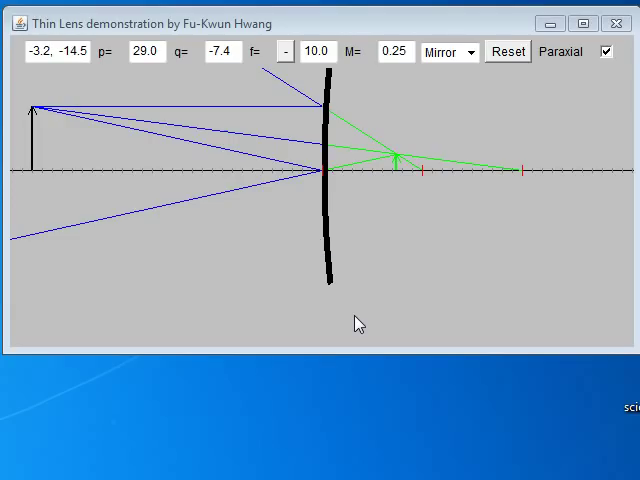
- Move the object in to p=24.8, giving a small upright image q=-7.1, M=0.28
drag(358, 322, 337, 283)
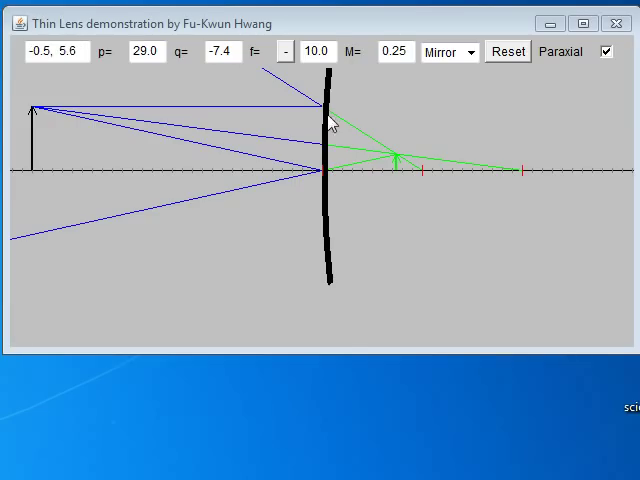
mouse_move(82, 205)
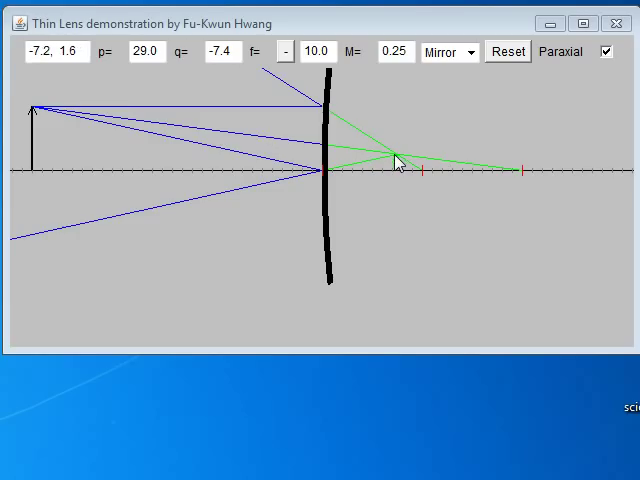
drag(398, 162, 365, 138)
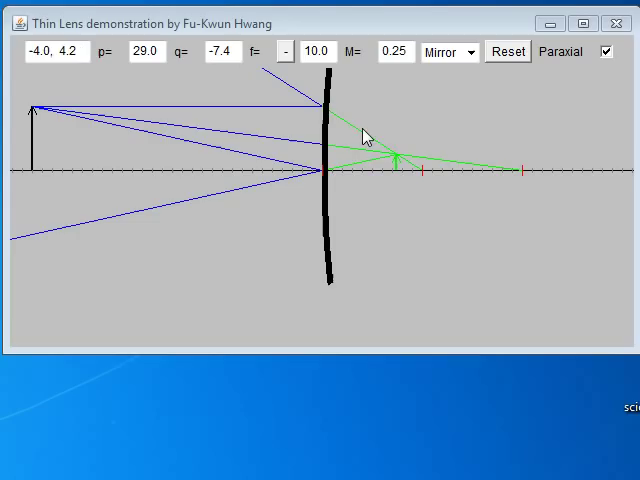
drag(365, 135, 393, 162)
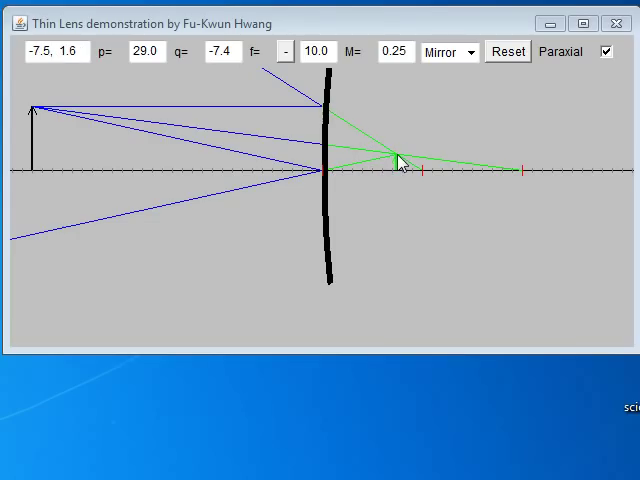
drag(398, 162, 136, 132)
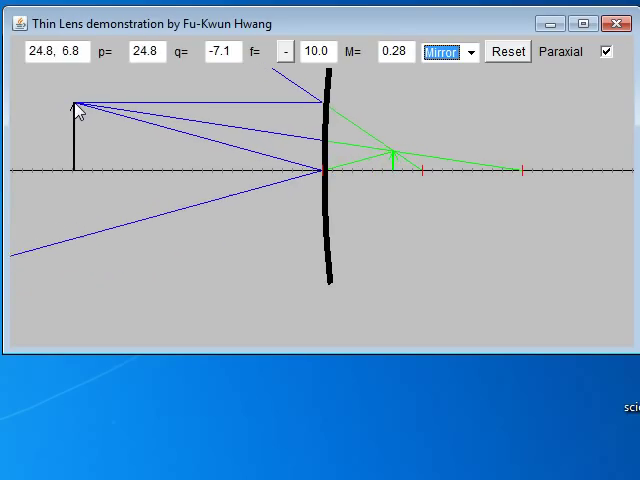
- Sweep the object near and far from the mirror, through about 16, 12.6 and 19.6 units
drag(75, 105, 260, 130)
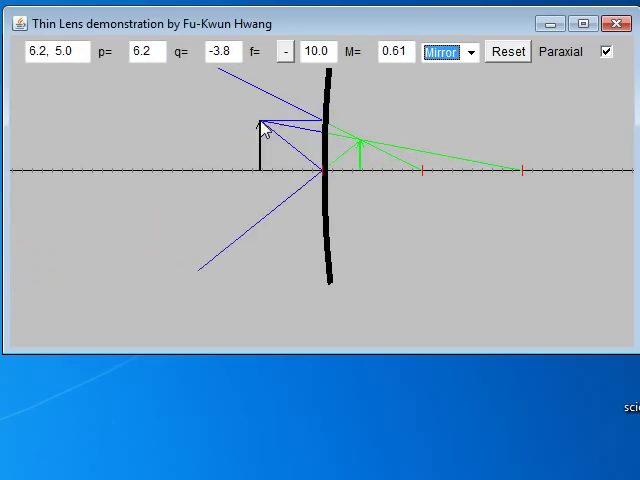
drag(262, 125, 170, 130)
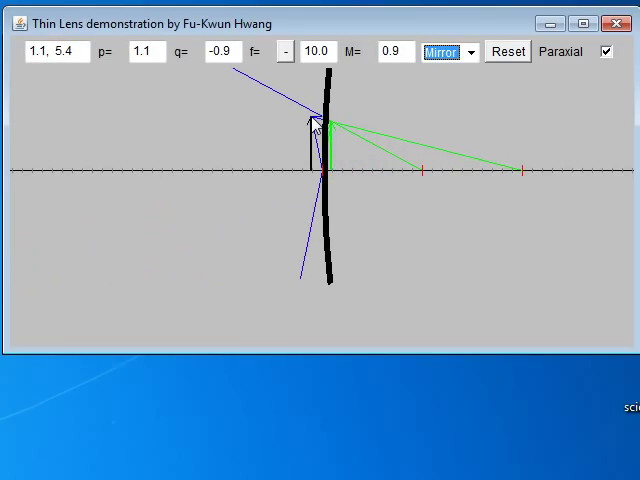
drag(308, 125, 165, 130)
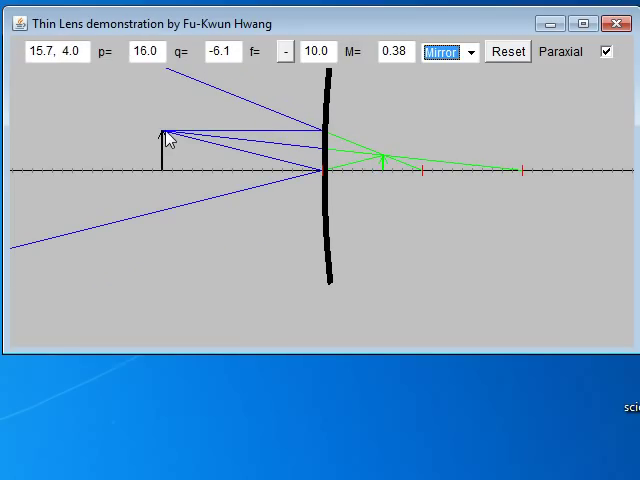
drag(165, 135, 65, 135)
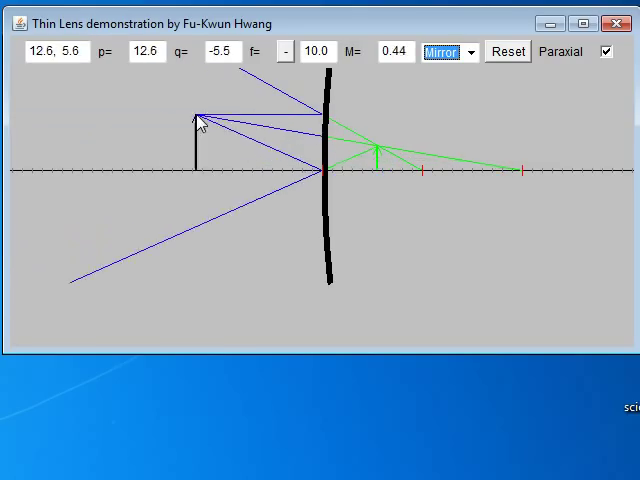
drag(197, 120, 325, 125)
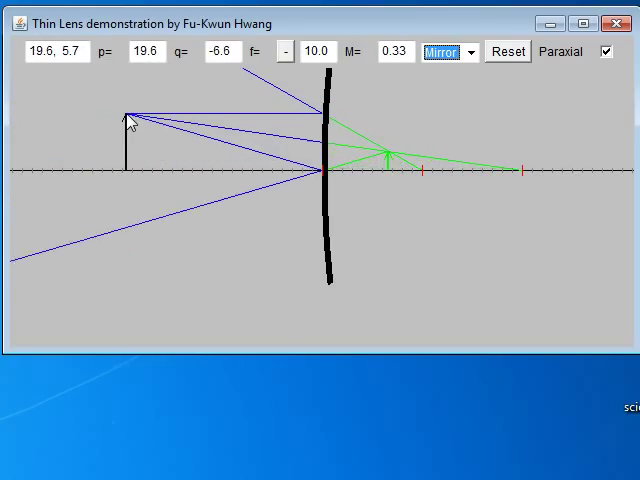
drag(128, 120, 300, 125)
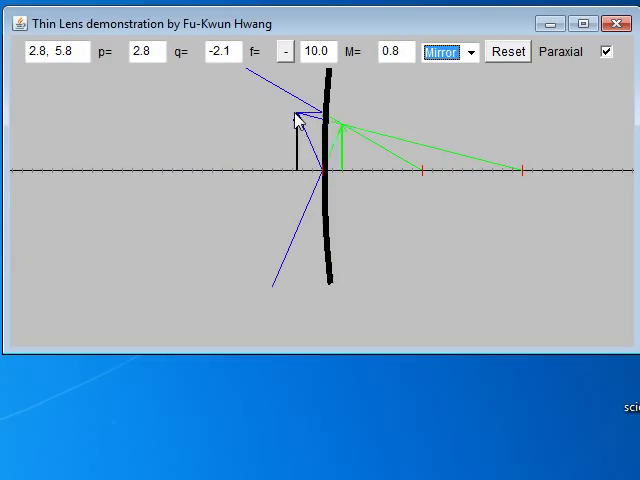
drag(300, 120, 232, 140)
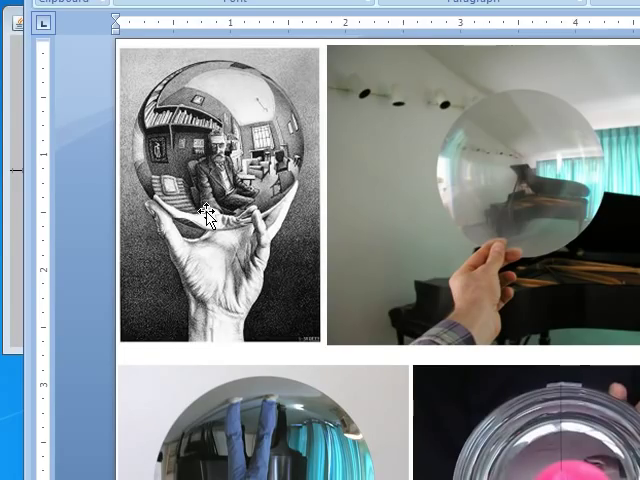
mouse_move(230, 165)
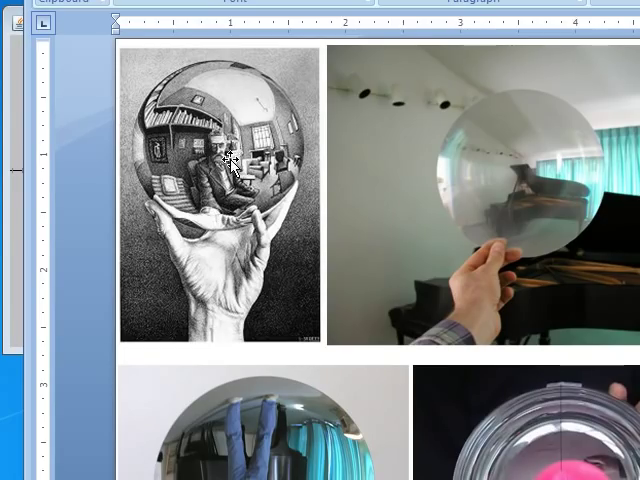
mouse_move(222, 190)
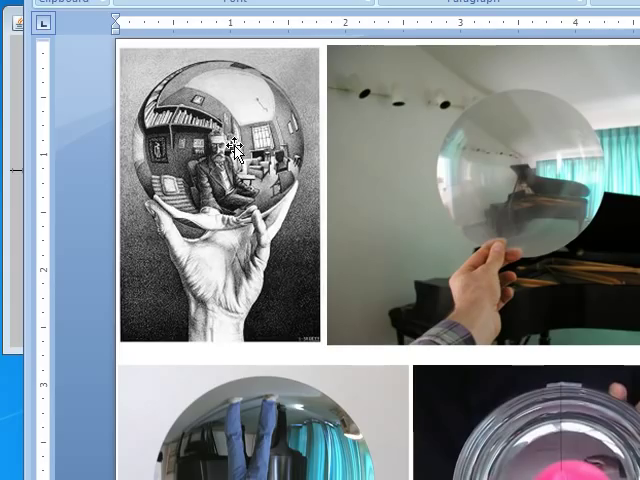
mouse_move(228, 147)
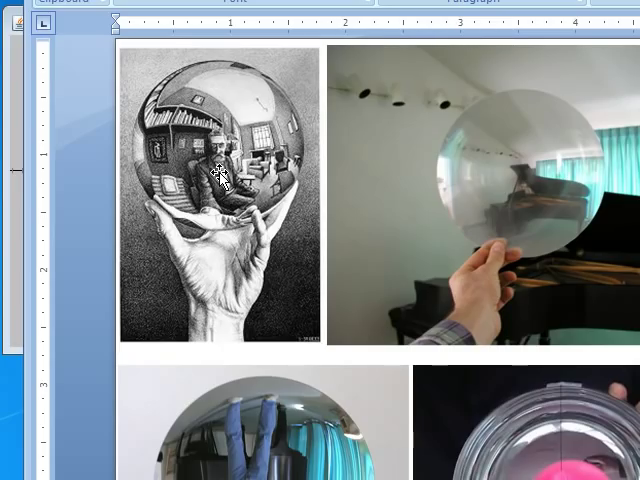
mouse_move(165, 215)
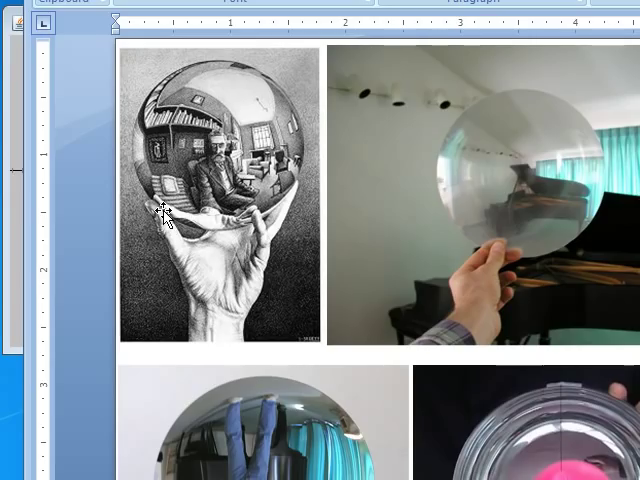
mouse_move(205, 202)
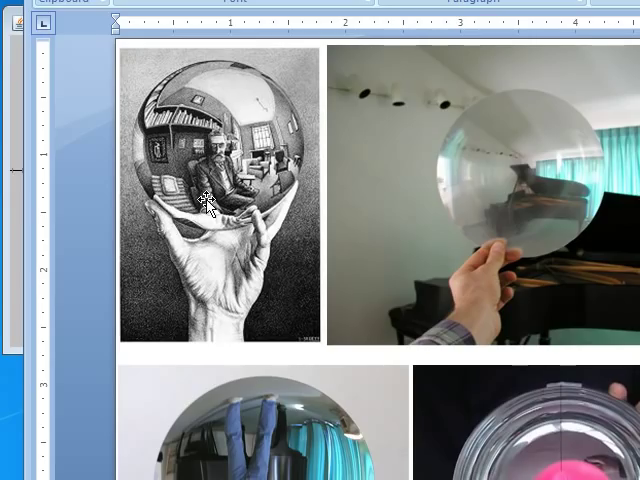
mouse_move(443, 185)
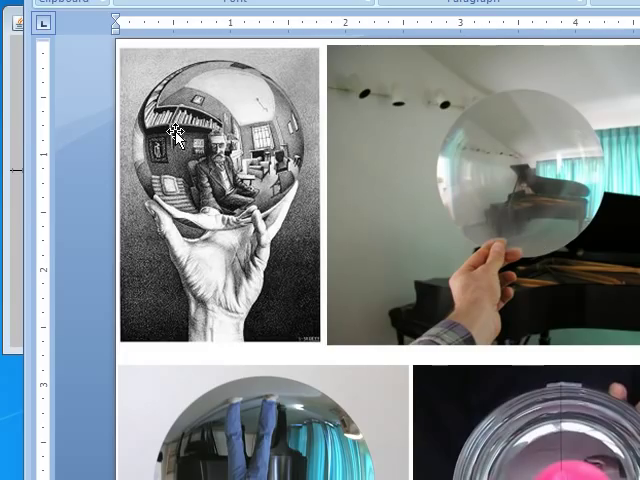
mouse_move(528, 190)
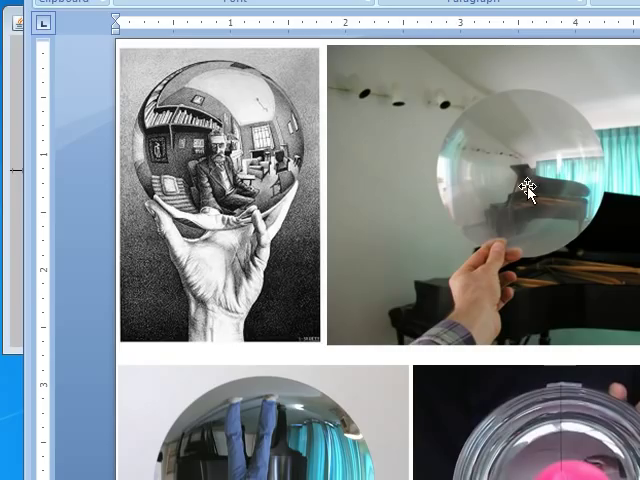
mouse_move(528, 190)
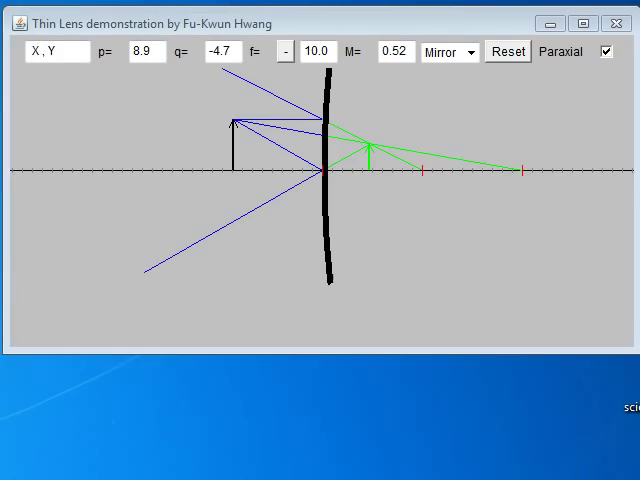
- Switch the diagram to Lens, reposition the object, then return to Mirror at p=21.5
click(470, 51)
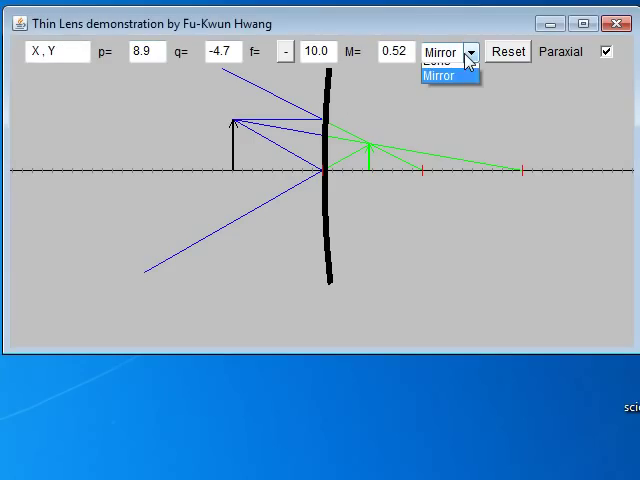
click(437, 61)
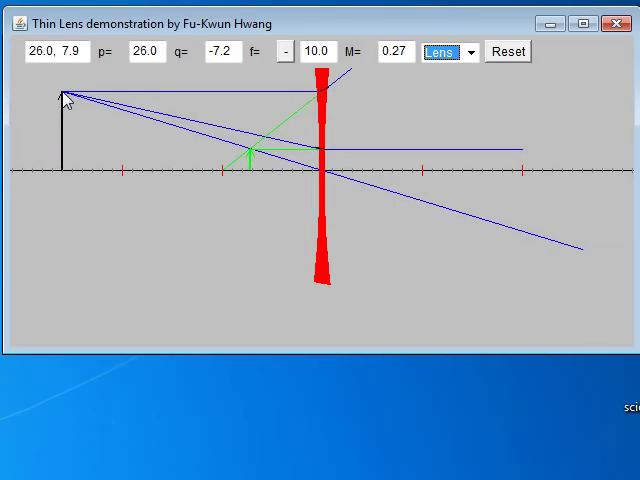
drag(65, 95, 255, 170)
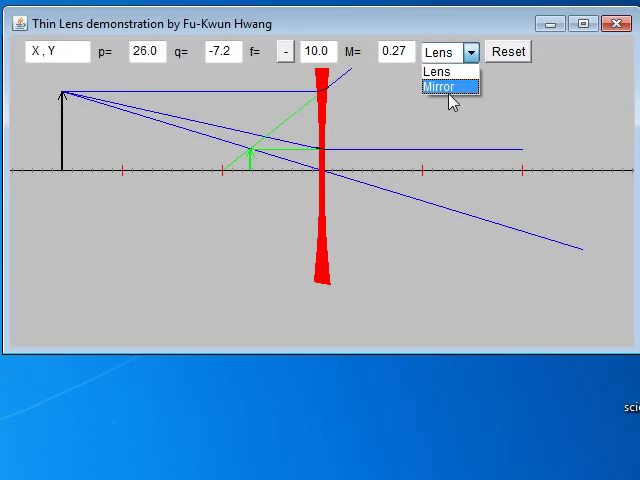
click(438, 87)
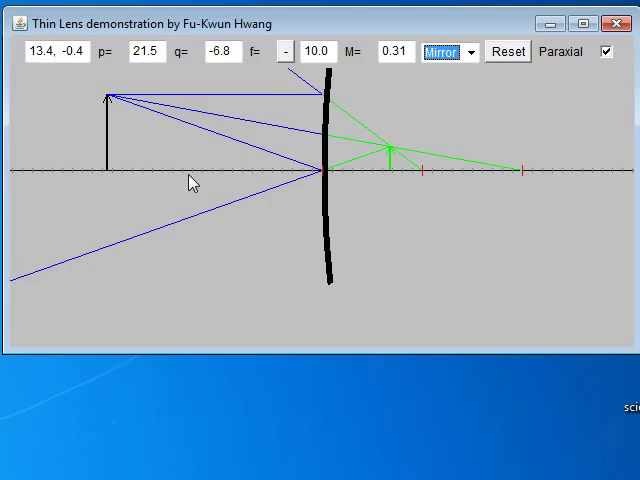
mouse_move(390, 198)
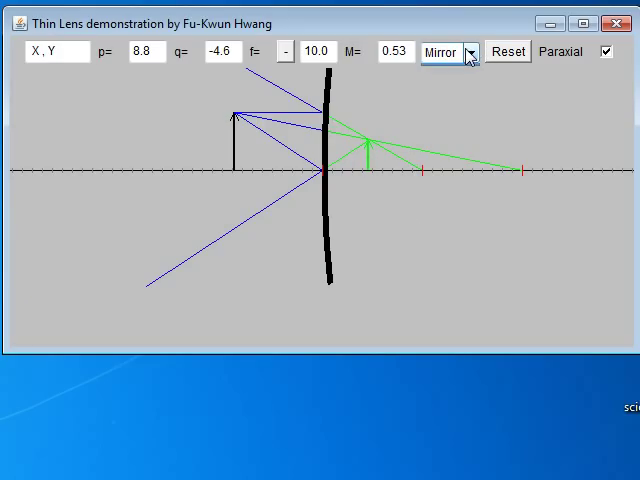
click(448, 52)
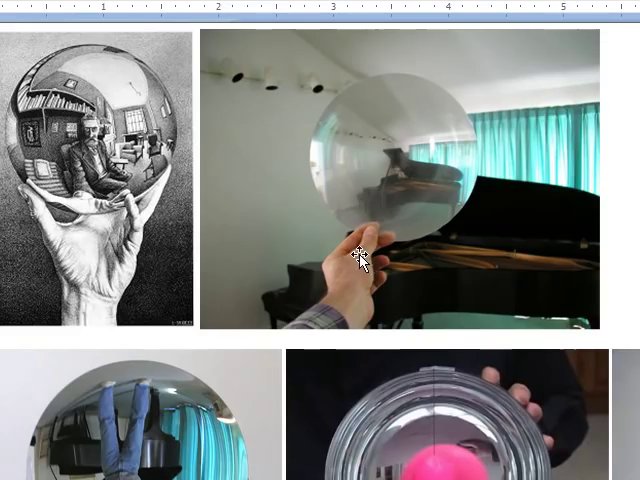
mouse_move(430, 220)
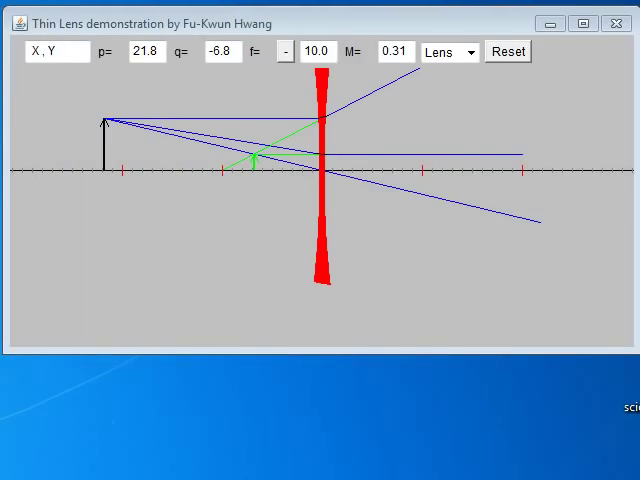
mouse_move(105, 125)
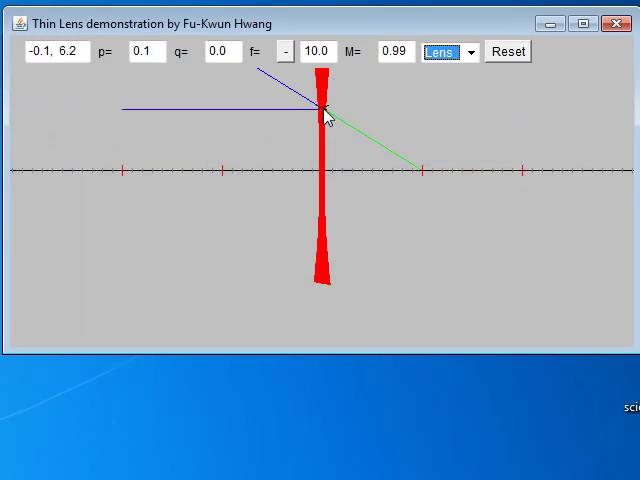
- Move the object back out from the lens and change the setup to Mirror
drag(330, 110, 310, 118)
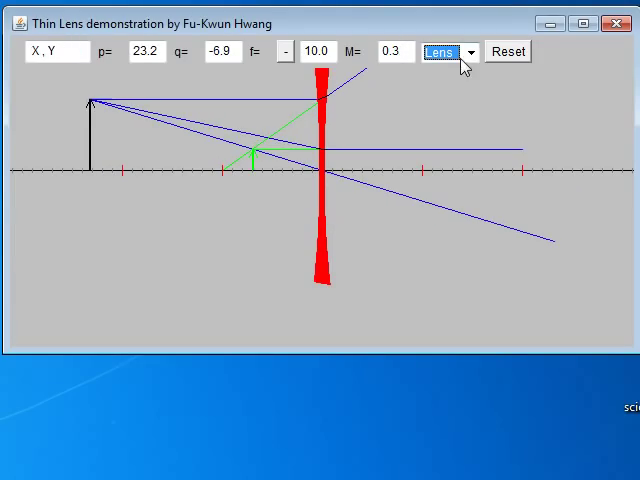
click(445, 52)
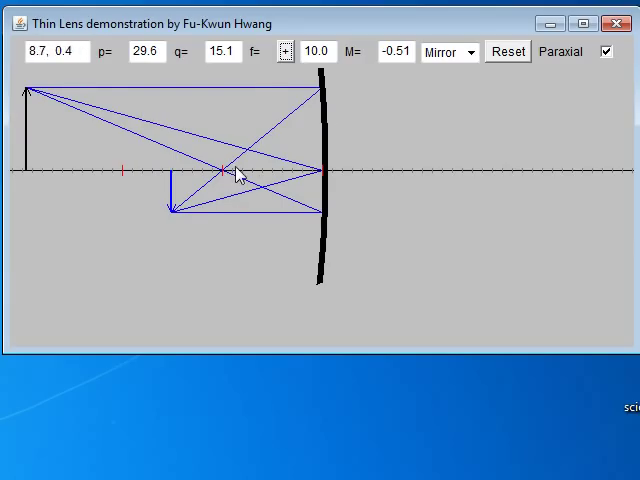
- Reposition the object to p=24.7, giving a larger inverted image q=16.8, M=-0.68
drag(237, 170, 242, 197)
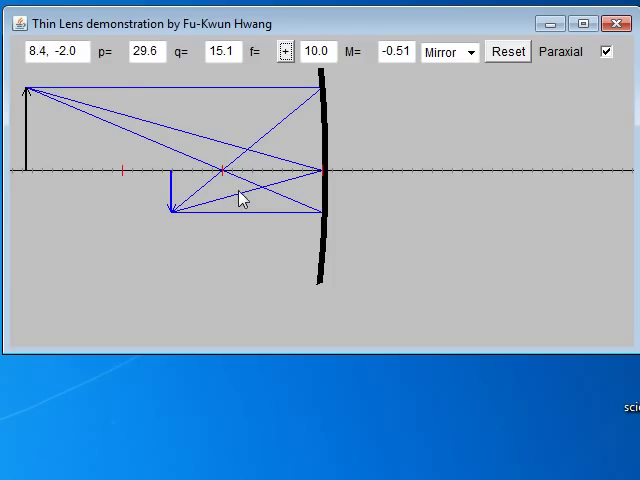
drag(240, 195, 180, 210)
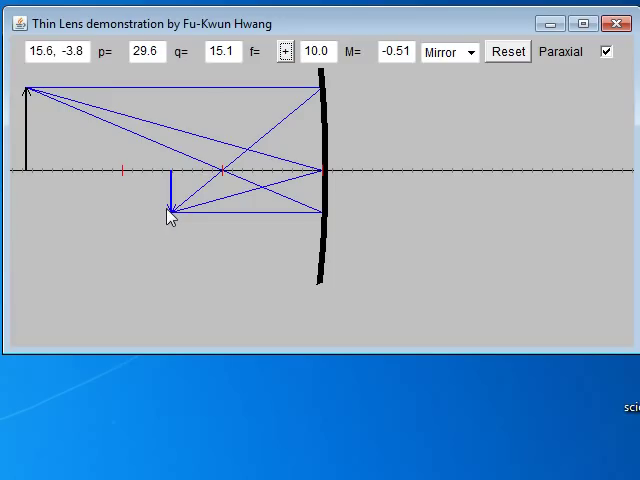
drag(168, 213, 200, 197)
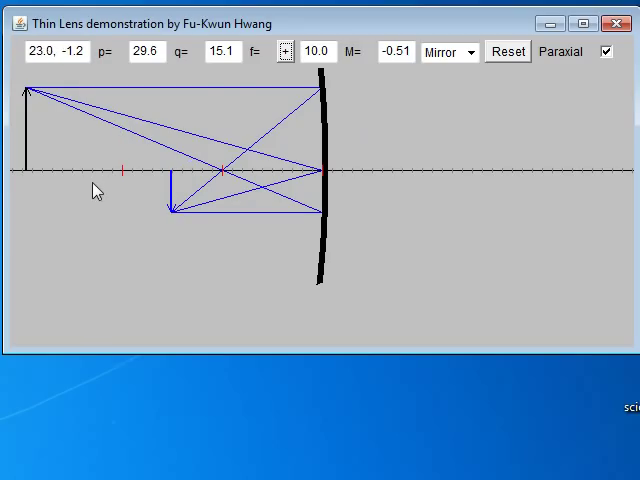
drag(95, 190, 170, 176)
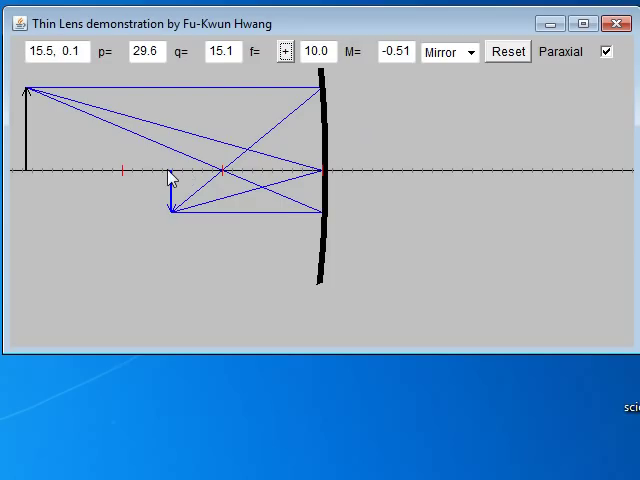
drag(170, 175, 313, 203)
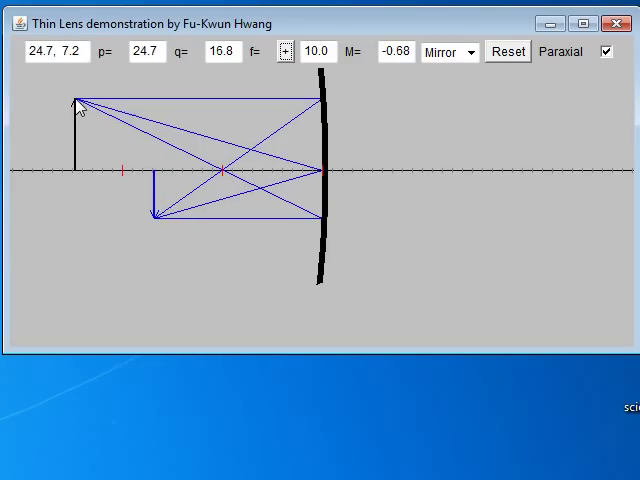
- Move the object around the centre of curvature (p=20, M=-1), ending inside focus at p=8.6
drag(75, 100, 120, 105)
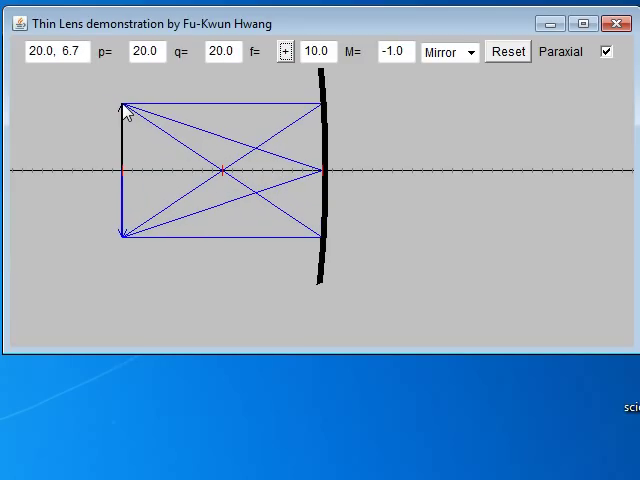
drag(122, 105, 130, 115)
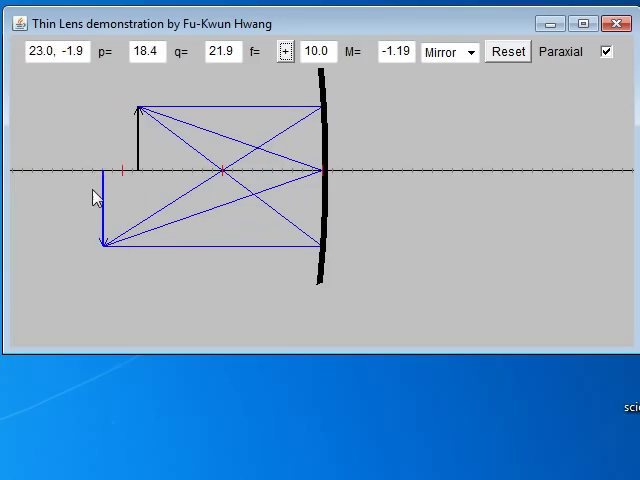
drag(96, 197, 185, 112)
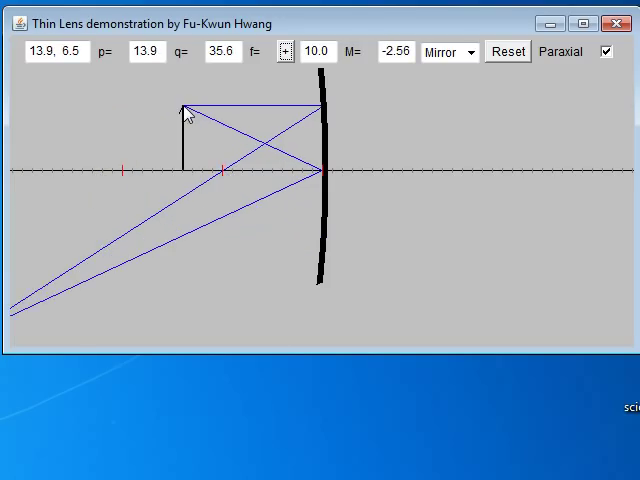
drag(185, 110, 15, 110)
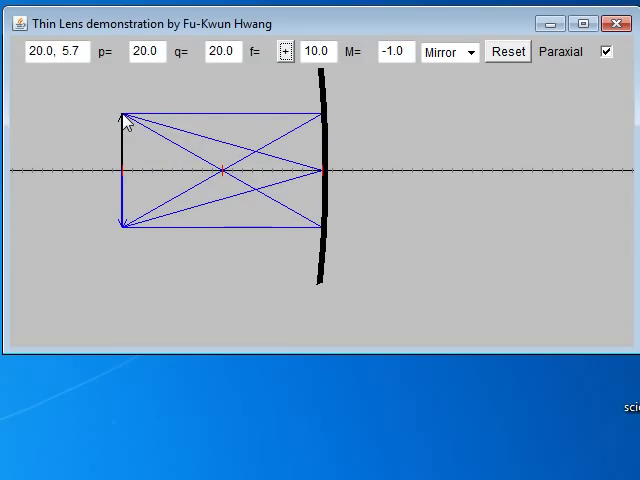
drag(122, 120, 133, 225)
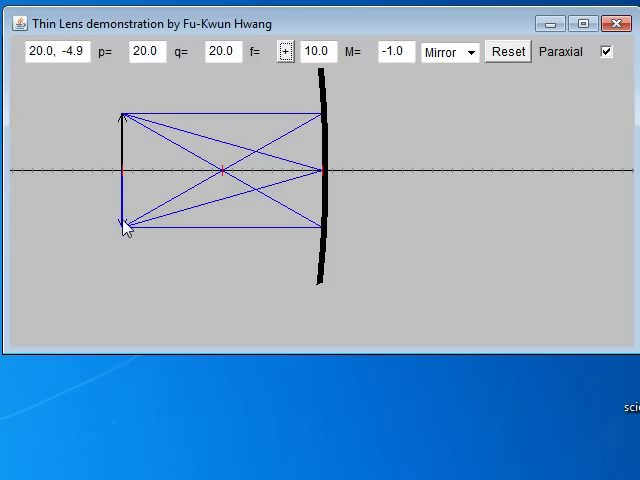
drag(127, 227, 127, 120)
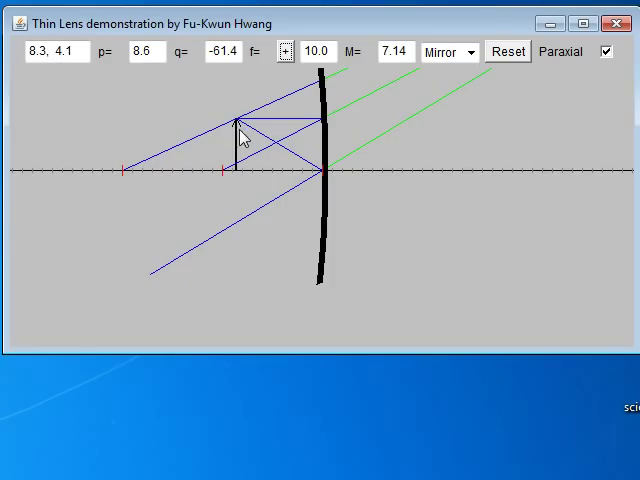
- Slide the object up to the mirror, then far back to p=27.4 (M=-0.57)
drag(240, 130, 280, 128)
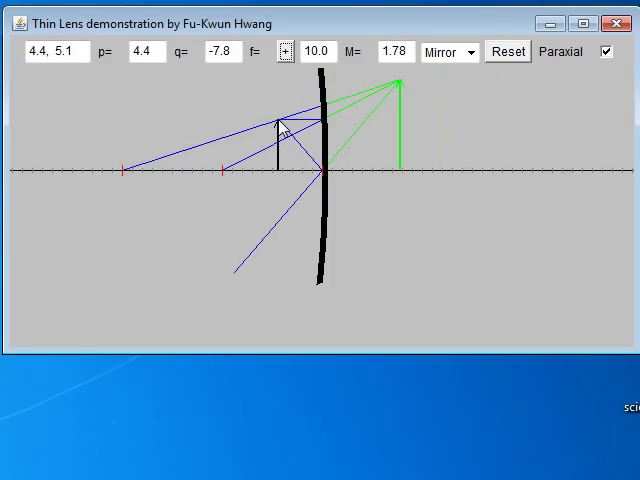
drag(282, 120, 285, 127)
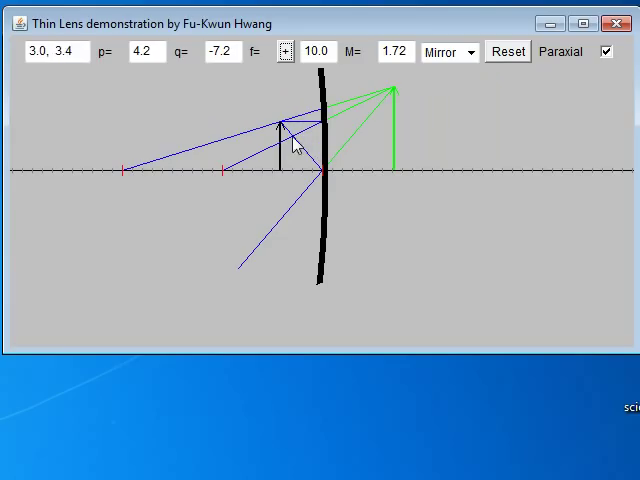
drag(282, 120, 300, 130)
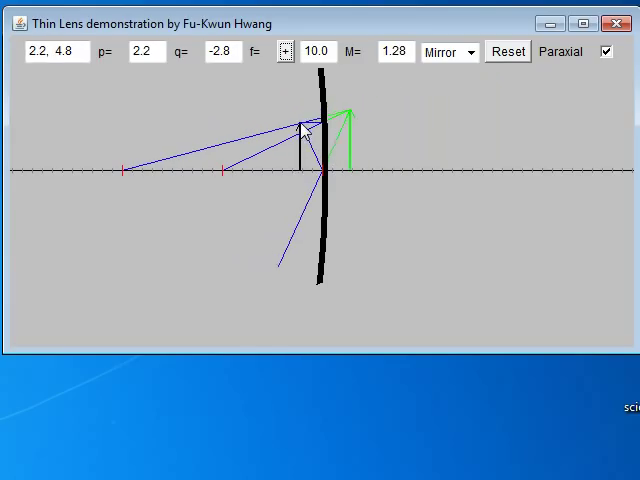
drag(305, 125, 285, 130)
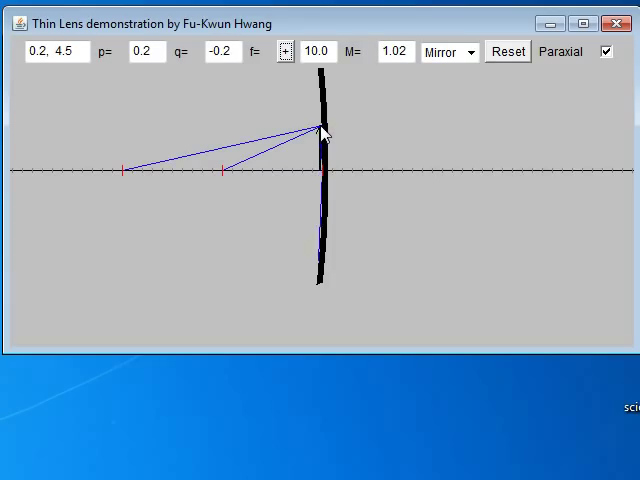
drag(322, 122, 79, 130)
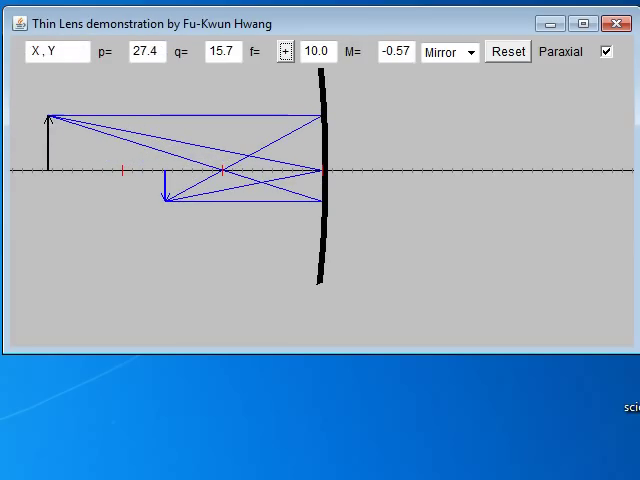
mouse_move(232, 182)
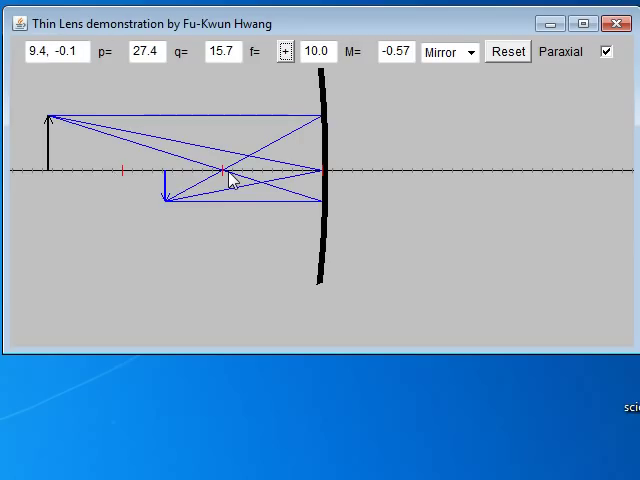
- Move the object toward the mirror until just inside the focal point, about p=9.9
drag(230, 178, 158, 190)
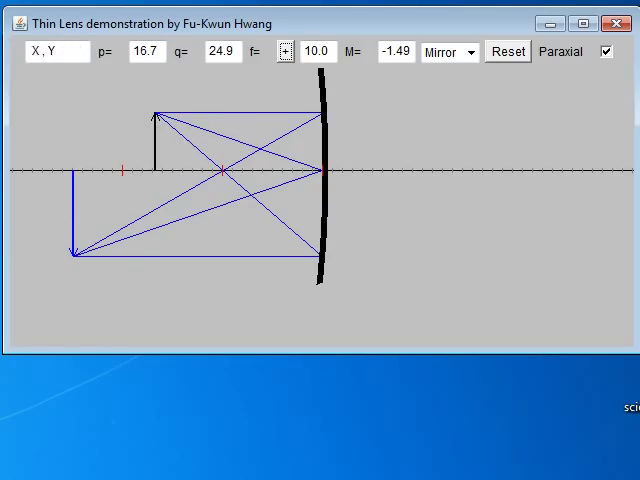
mouse_move(130, 178)
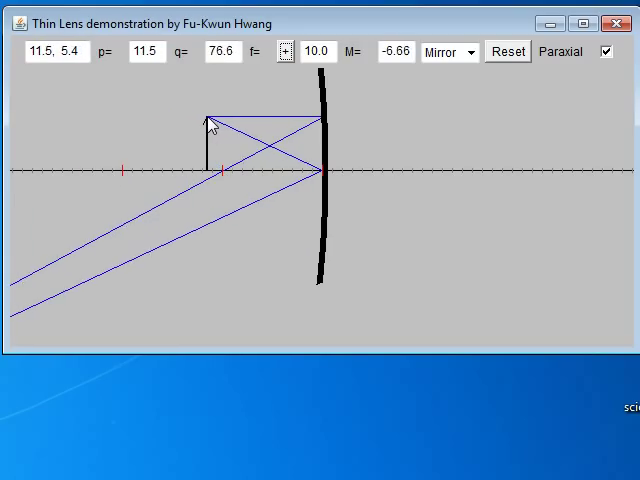
drag(213, 108, 218, 128)
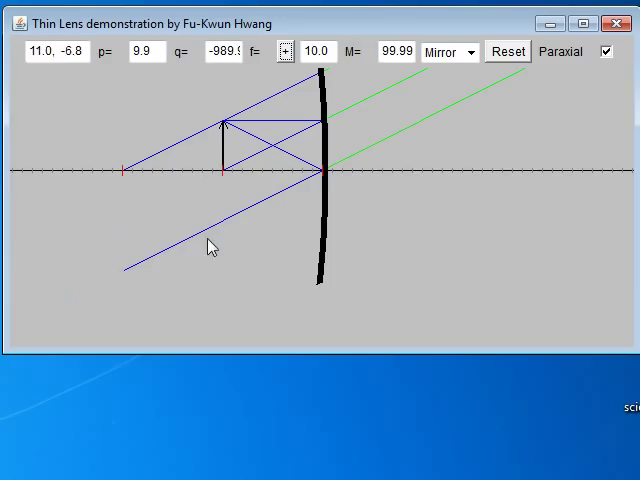
drag(211, 246, 255, 173)
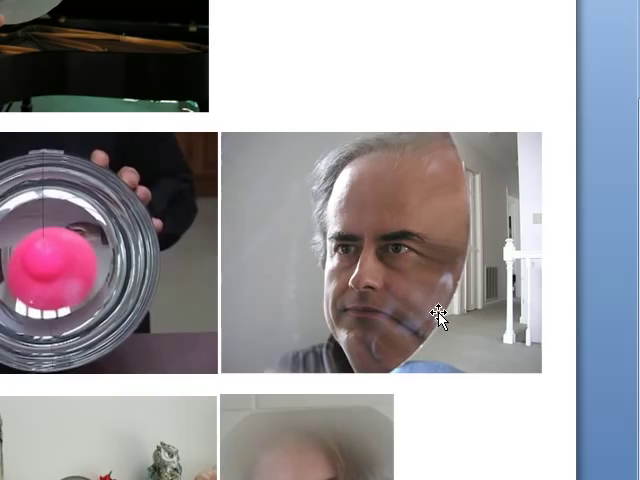
mouse_move(294, 4)
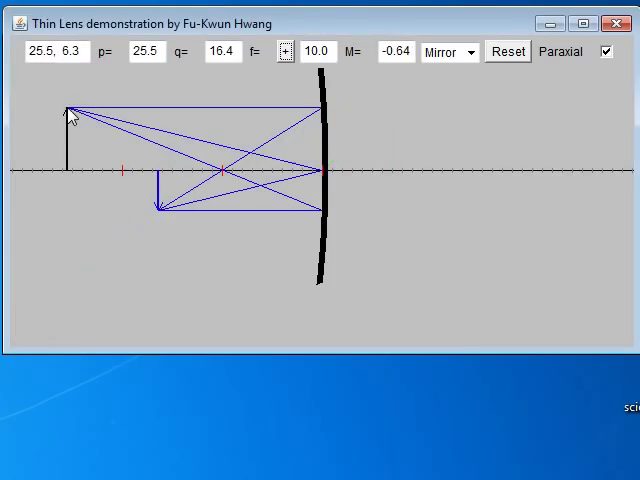
- Shift the object farther out and switch to a converging lens (p=15.5, M=-1.81)
drag(68, 110, 175, 115)
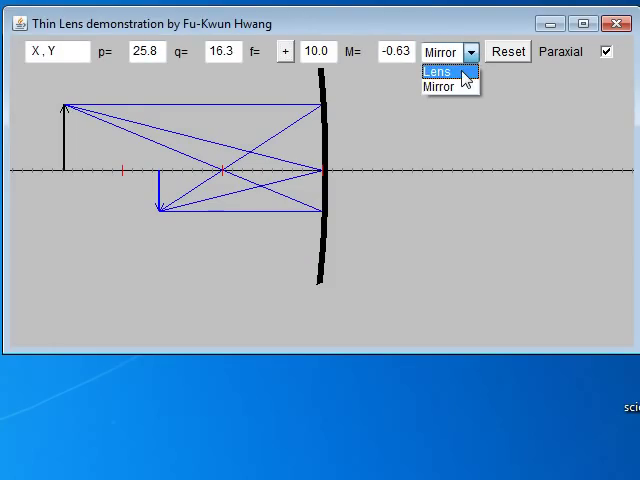
click(436, 71)
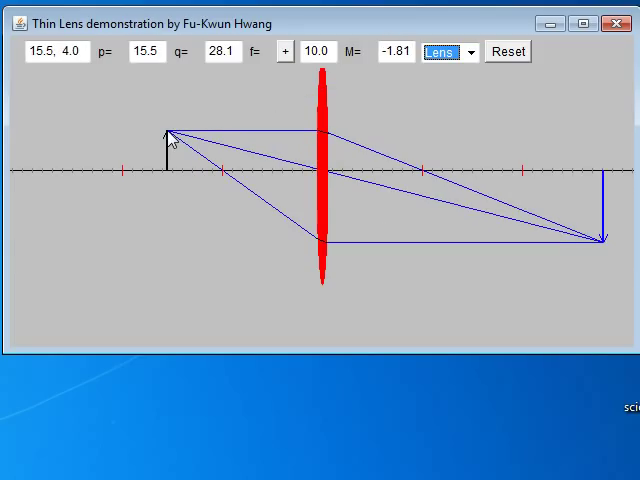
- Place the object beyond 2F at p=27.1, giving image q=15.8, M=-0.58
drag(168, 130, 168, 132)
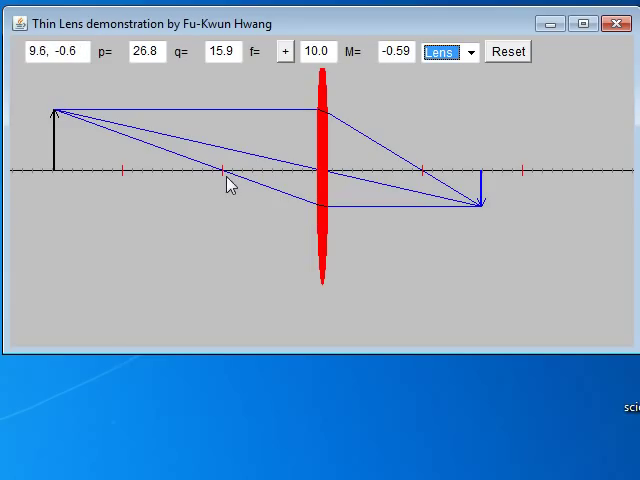
drag(230, 188, 290, 180)
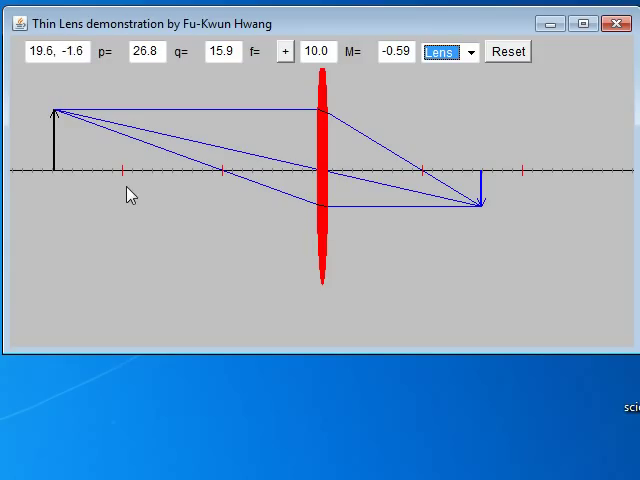
mouse_move(113, 170)
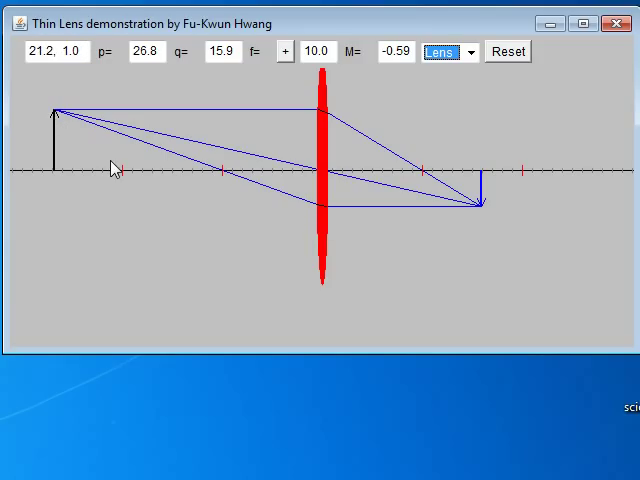
drag(115, 168, 57, 118)
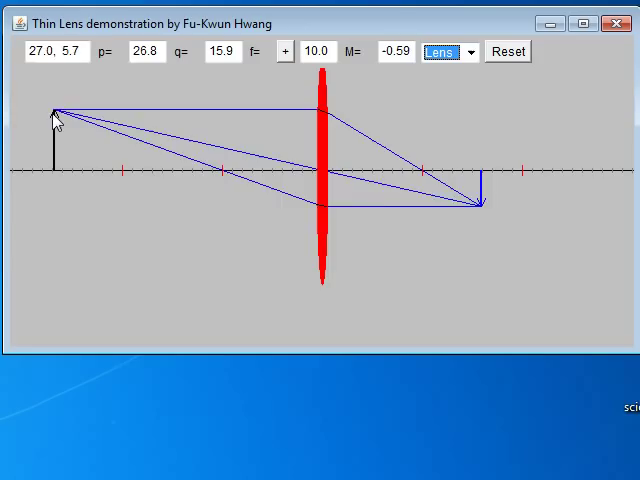
drag(55, 107, 57, 102)
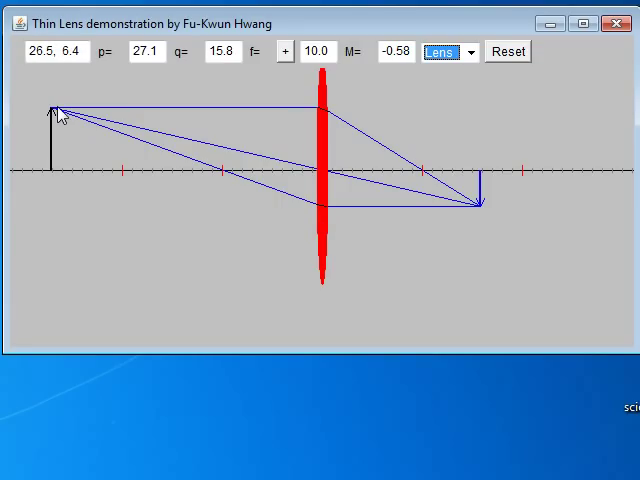
- Move the object from 2F to the focal point (p=10.1), sending the image to q≈1009, M≈-99.9
drag(54, 120, 10, 160)
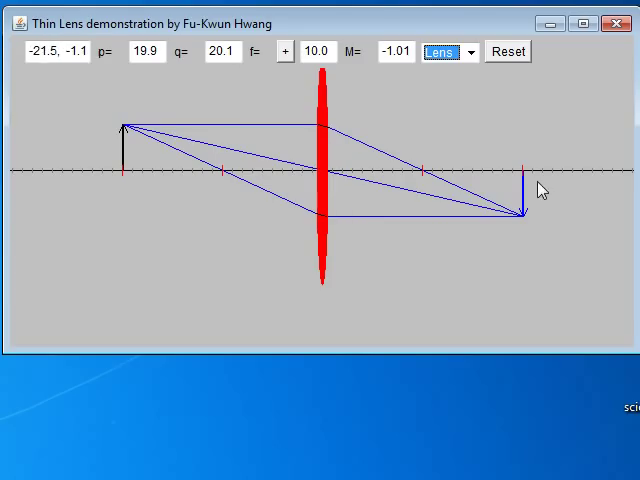
mouse_move(130, 135)
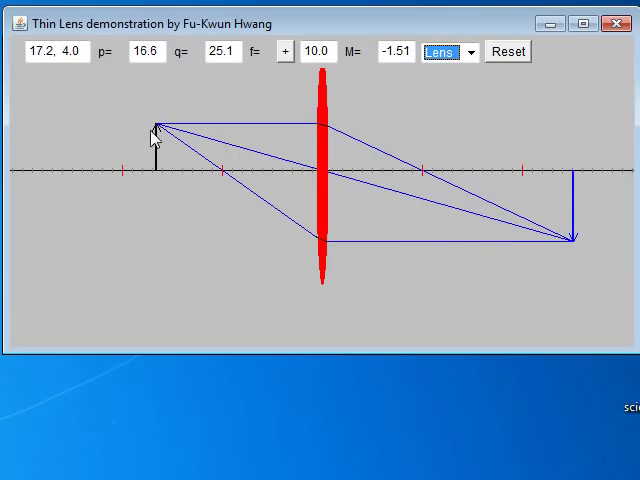
drag(162, 130, 218, 135)
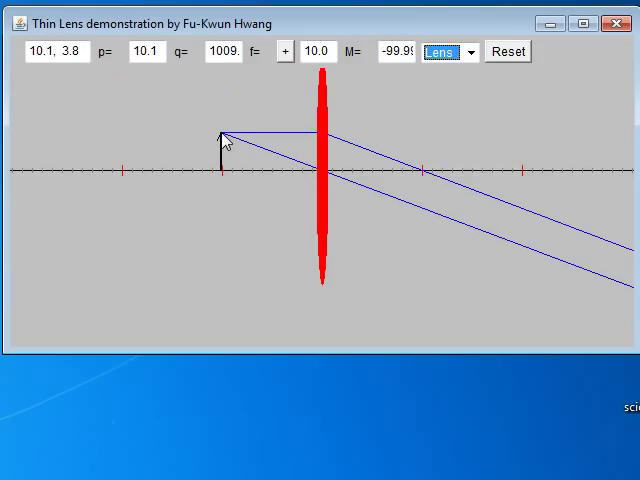
- Shift the object across and well inside the focal point, then back beyond 2F (p=25.9)
drag(219, 135, 221, 130)
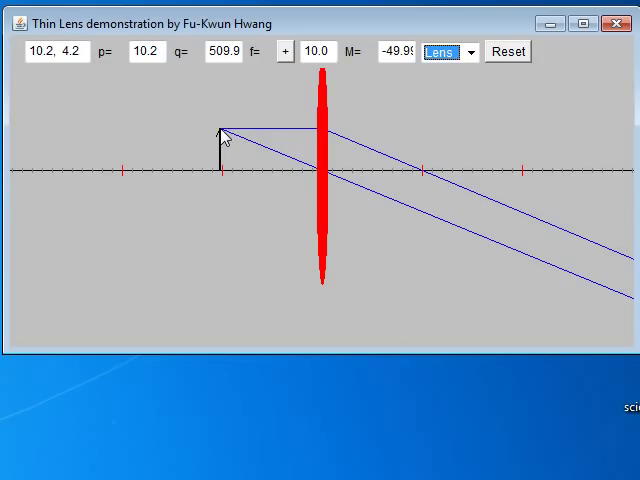
drag(222, 140, 225, 135)
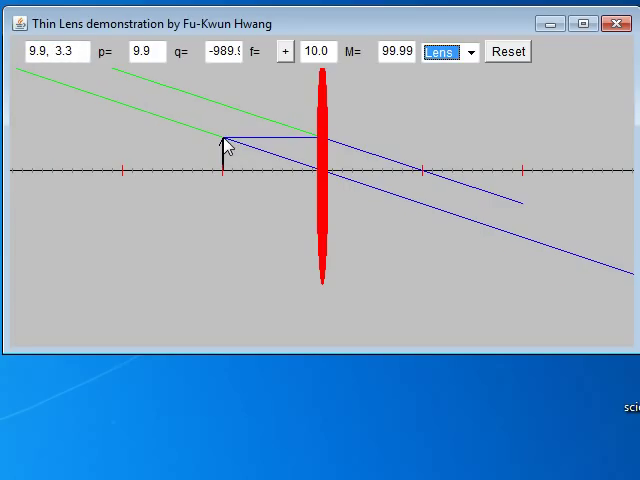
drag(225, 140, 170, 140)
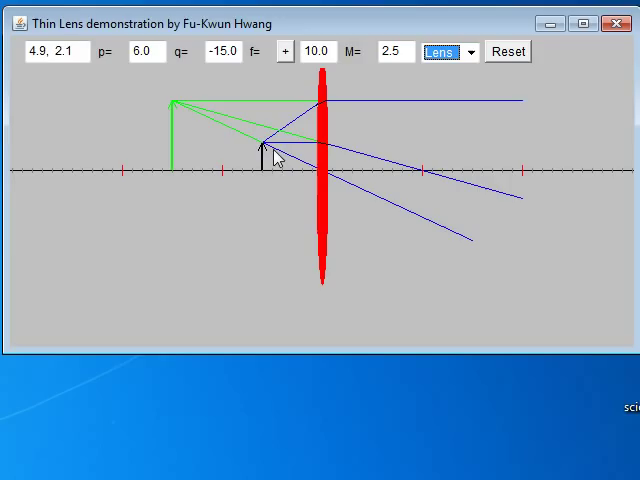
drag(265, 155, 262, 150)
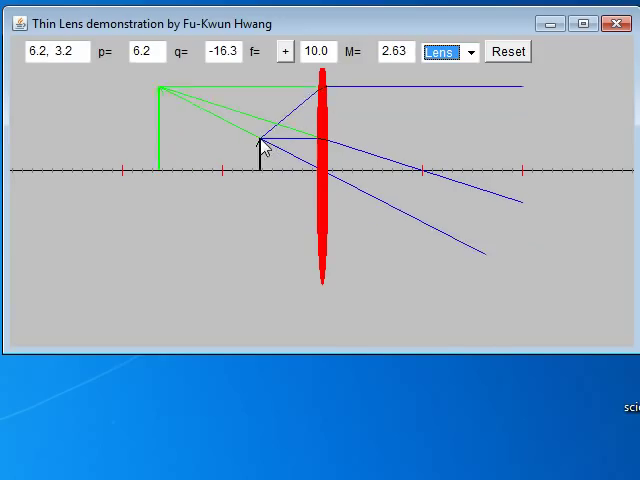
drag(160, 90, 65, 108)
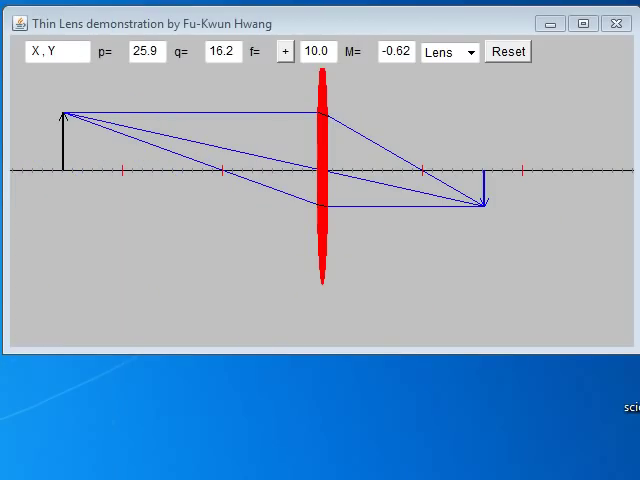
mouse_move(215, 98)
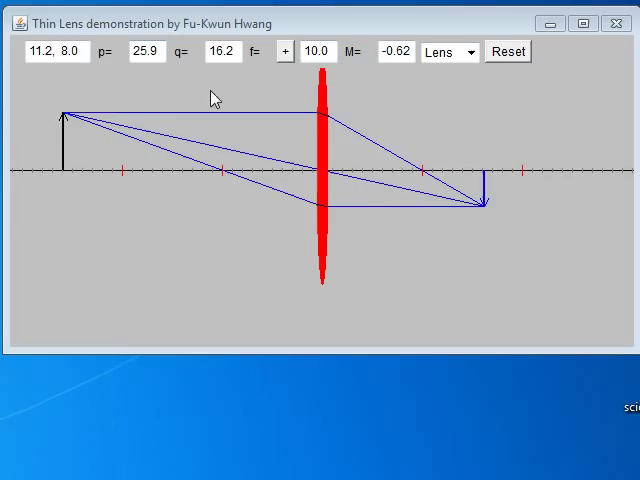
mouse_move(240, 298)
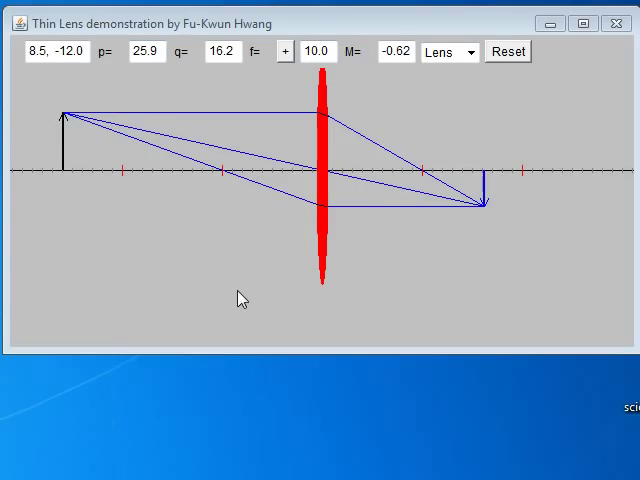